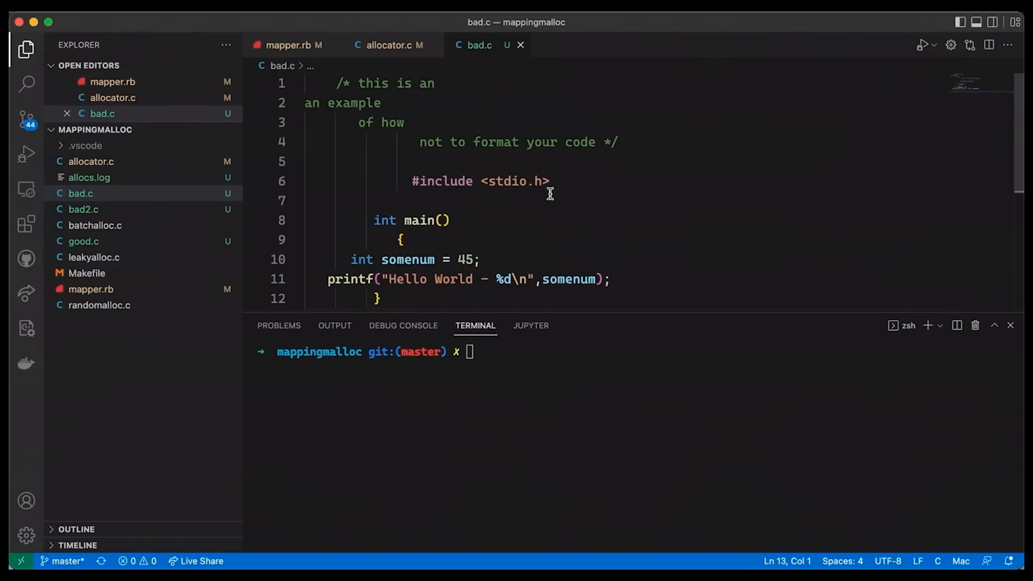
{"action": "mouse_move", "coordinate": [586, 172]}
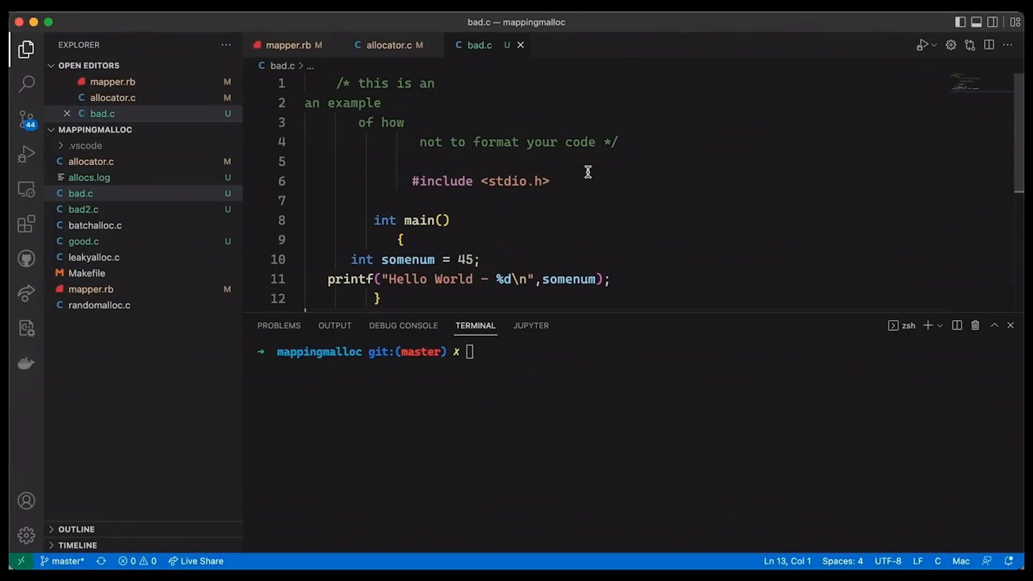
{"action": "mouse_move", "coordinate": [588, 185]}
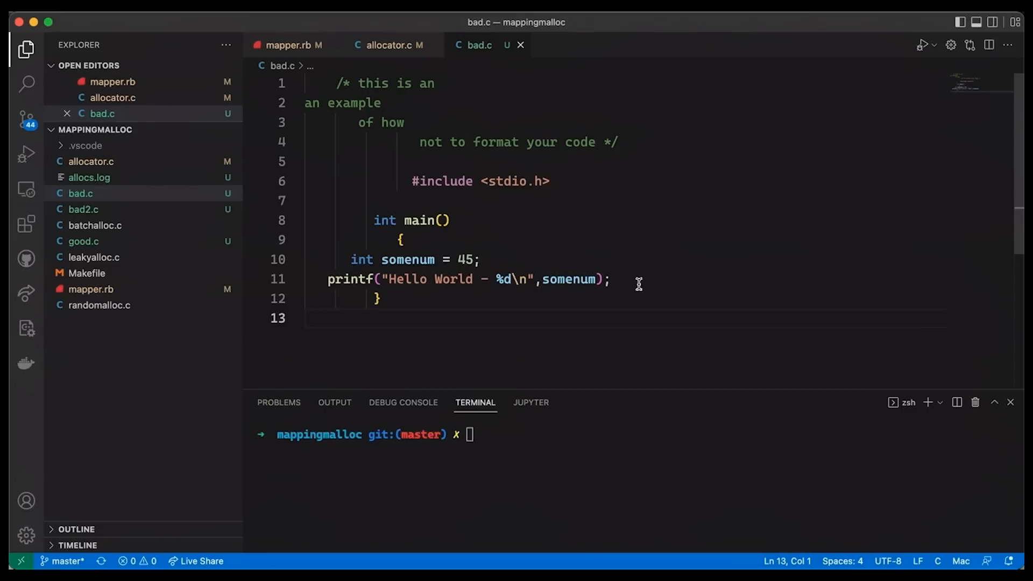
{"action": "mouse_move", "coordinate": [736, 434]}
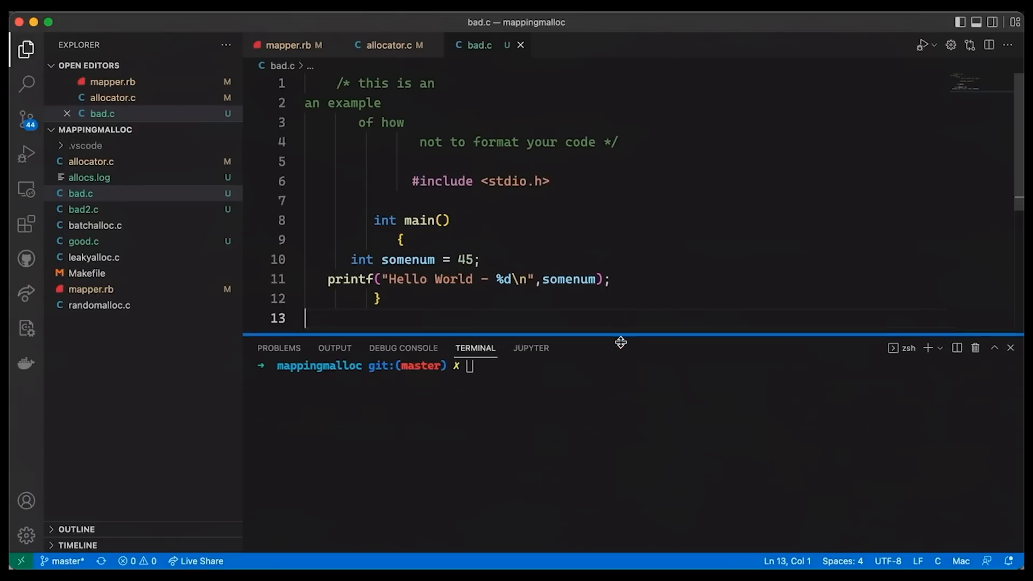
- Run `indent bad.c good.c` in the terminal to produce a neatly formatted good.c
{"action": "type", "text": "indent"}
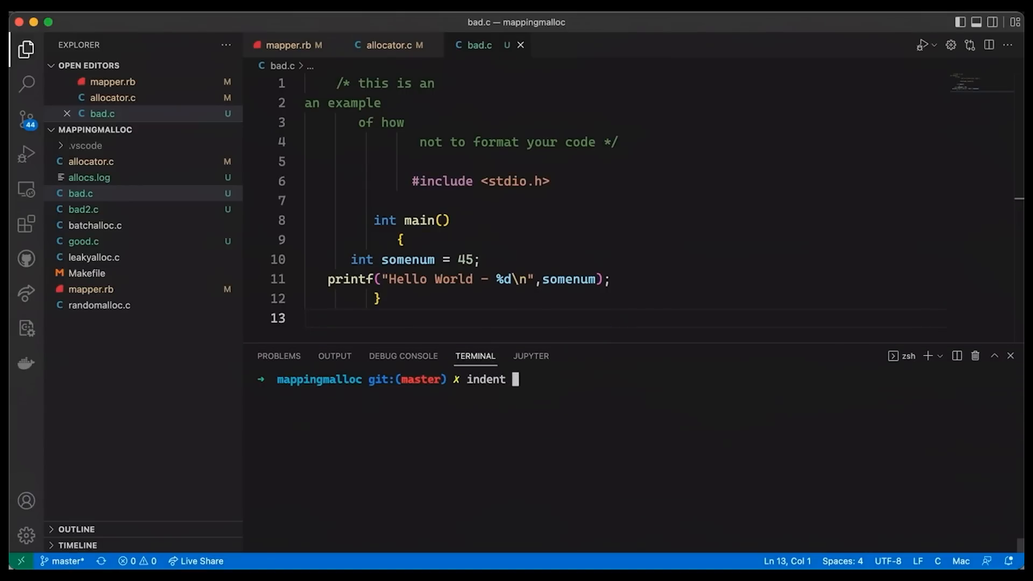
{"action": "type", "text": "bad.c go"}
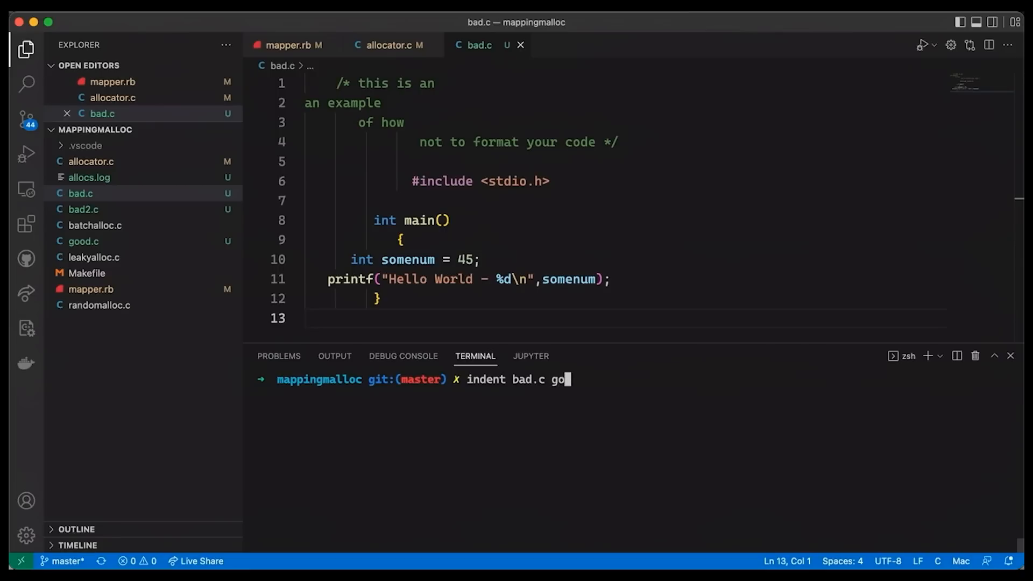
{"action": "type", "text": "od.c"}
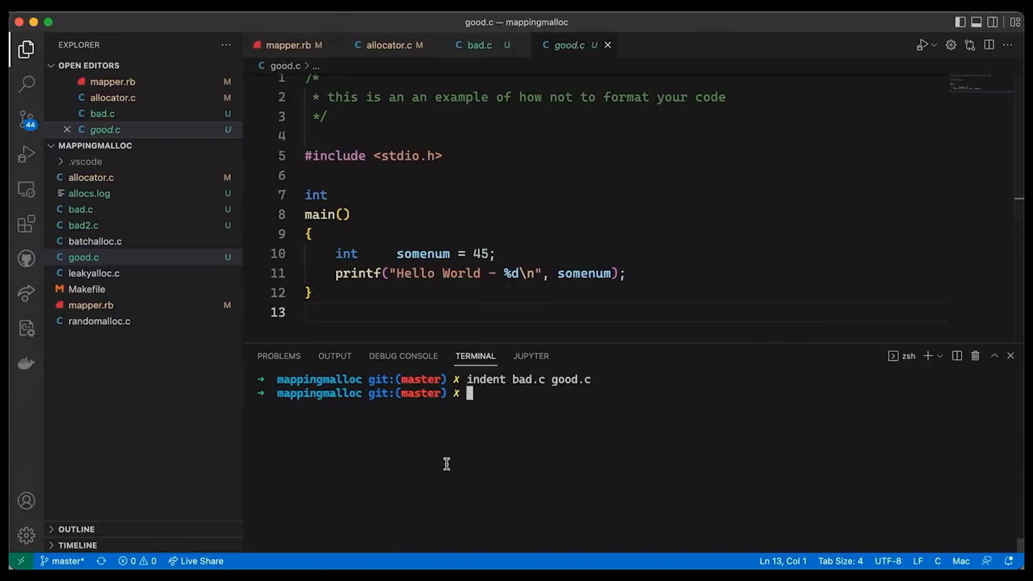
{"action": "type", "text": "man indent"}
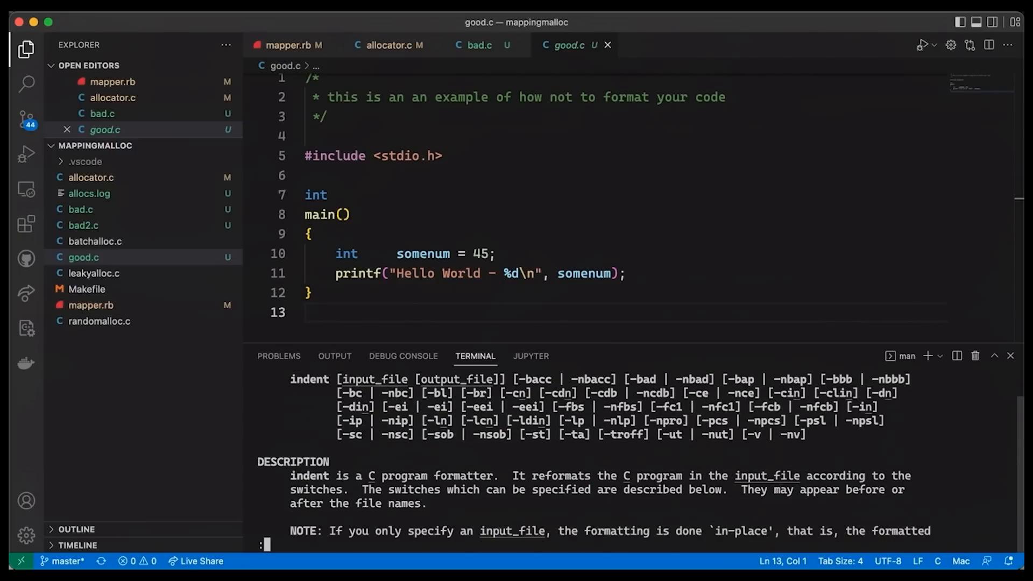
{"action": "scroll", "scroll_direction": "down", "scroll_amount": 3}
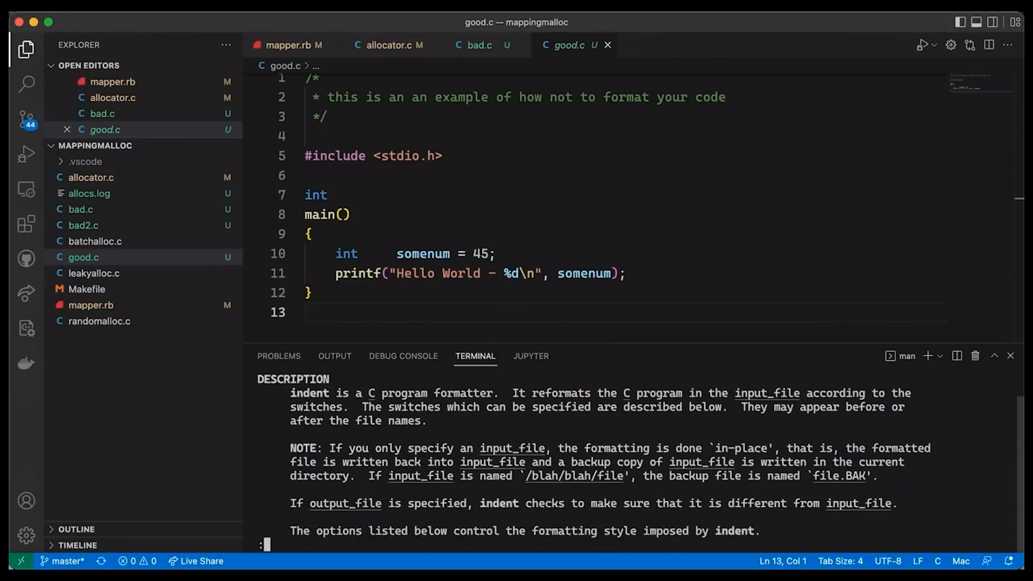
{"action": "scroll", "scroll_direction": "down", "scroll_amount": 3}
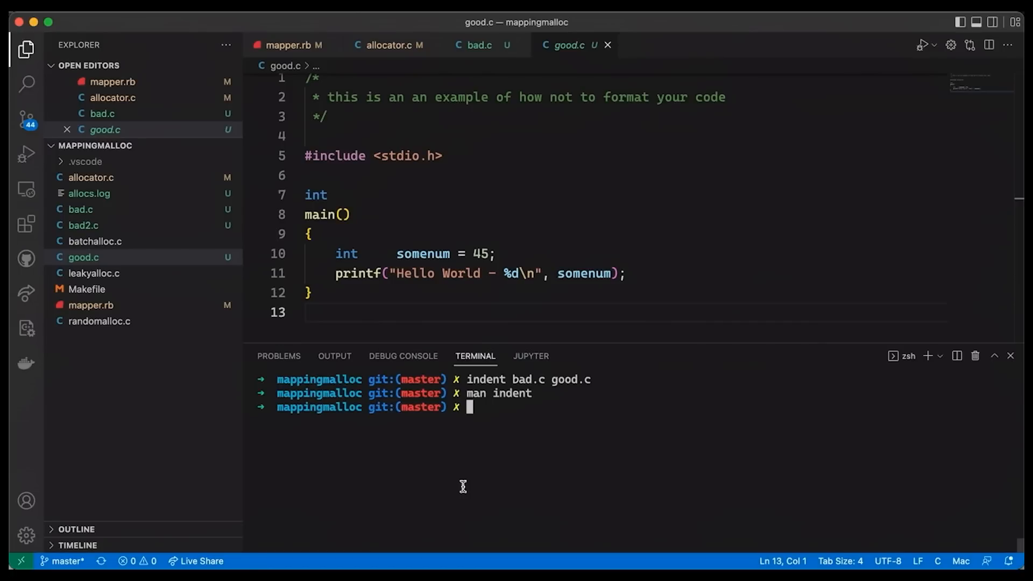
- Print bad.c through clang-format in default style, then with --style=GNU
{"action": "type", "text": "clang-format bad."}
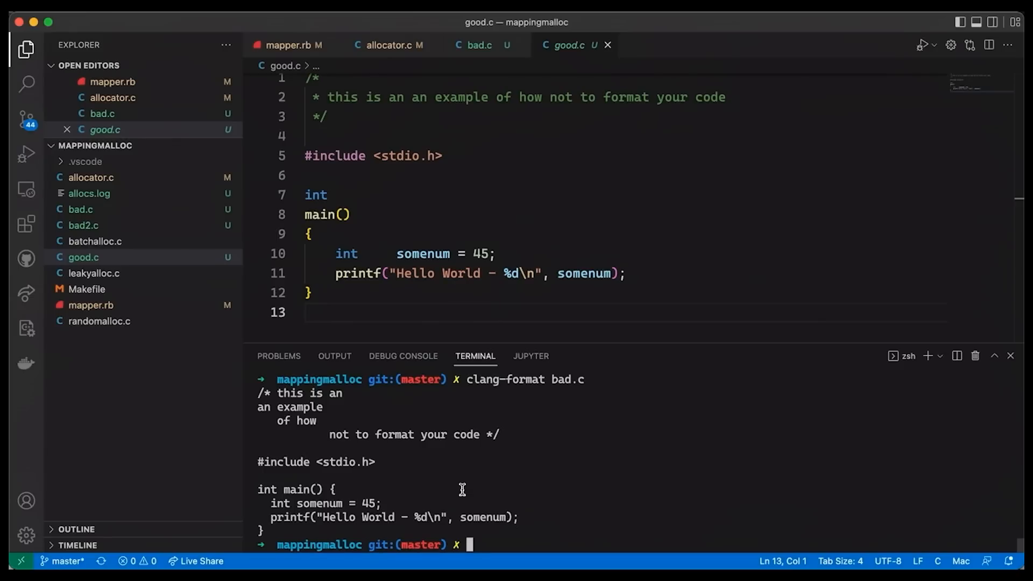
{"action": "type", "text": "clang-format bad.c --style"}
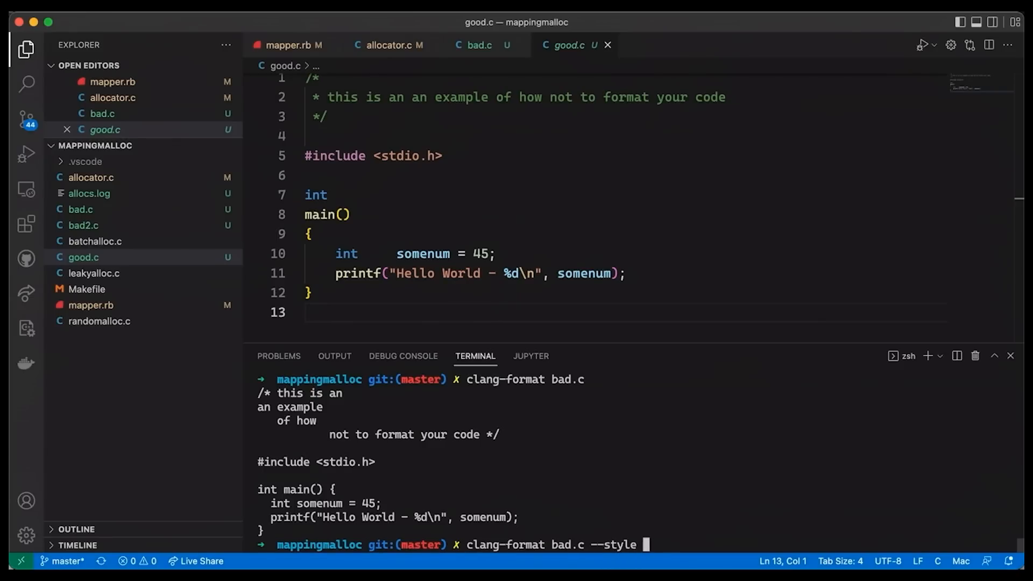
{"action": "type", "text": "GNU"}
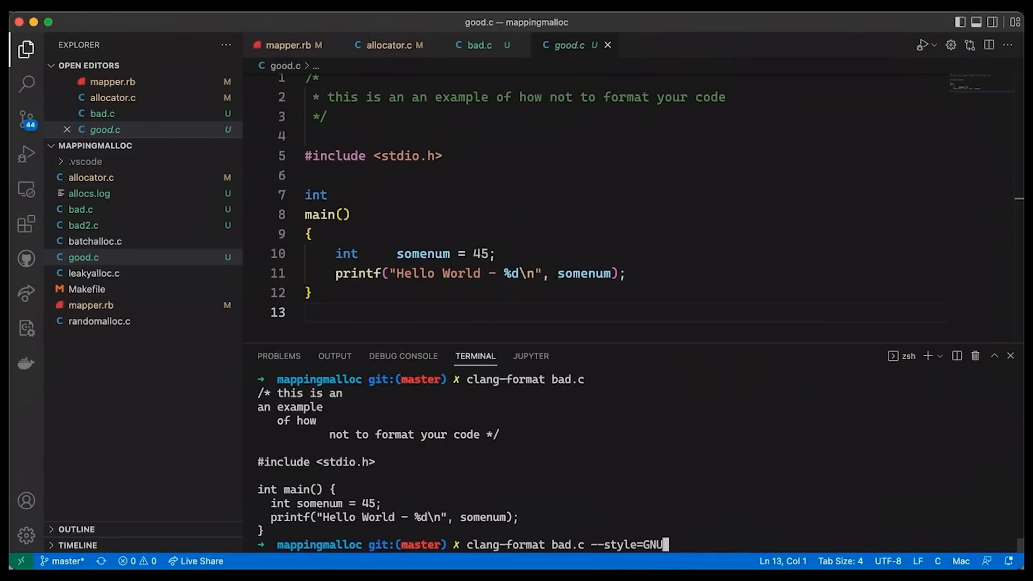
{"action": "key", "text": "Return"}
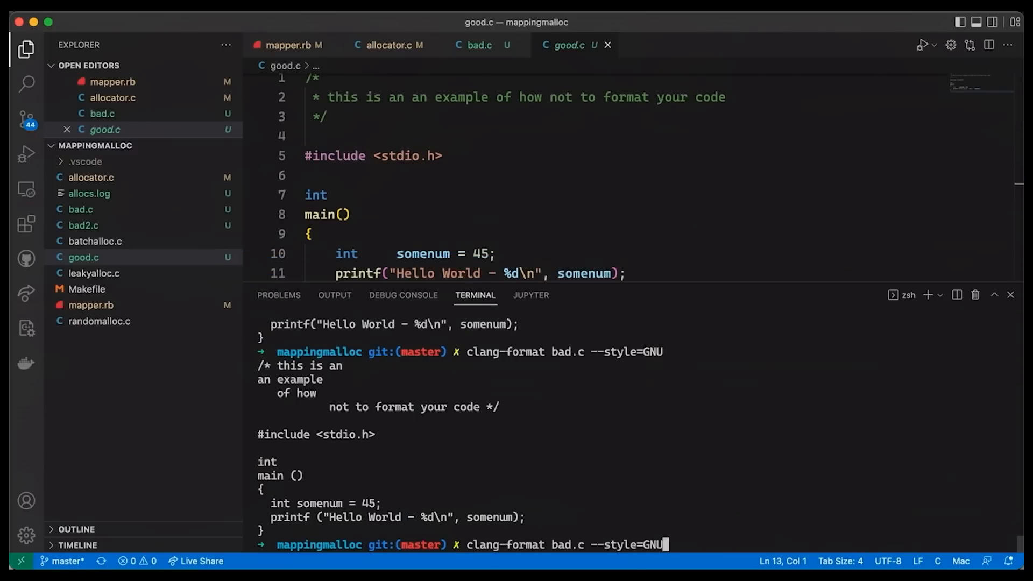
- Rerun the previous clang-format command on bad.c with LLVM style
{"action": "type", "text": "LLVM"}
{"action": "key", "text": "Enter"}
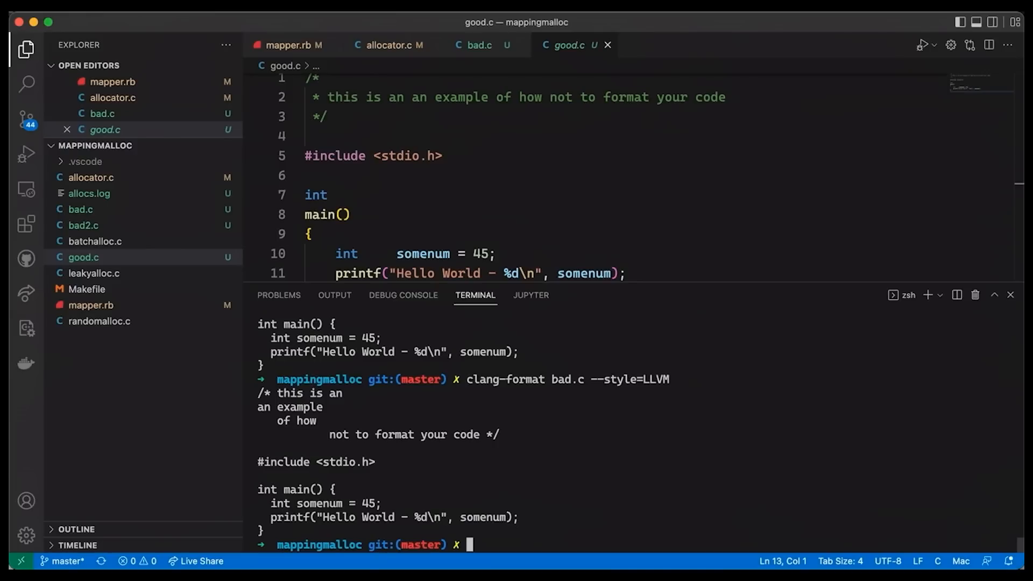
{"action": "mouse_move", "coordinate": [514, 417]}
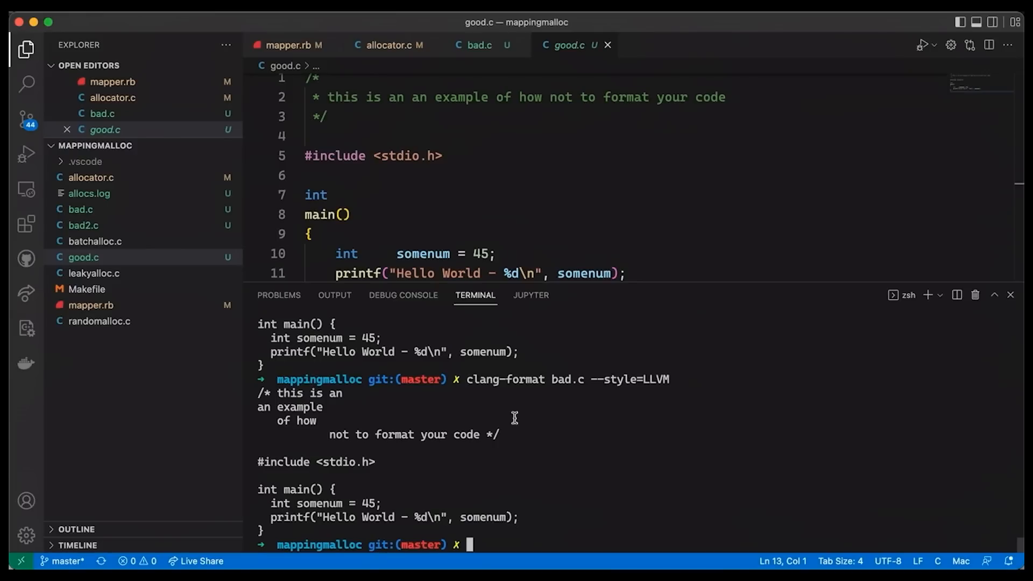
- Drag the terminal border down so all of good.c is visible
{"action": "left_click_drag", "start_coordinate": [635, 285], "coordinate": [634, 338]}
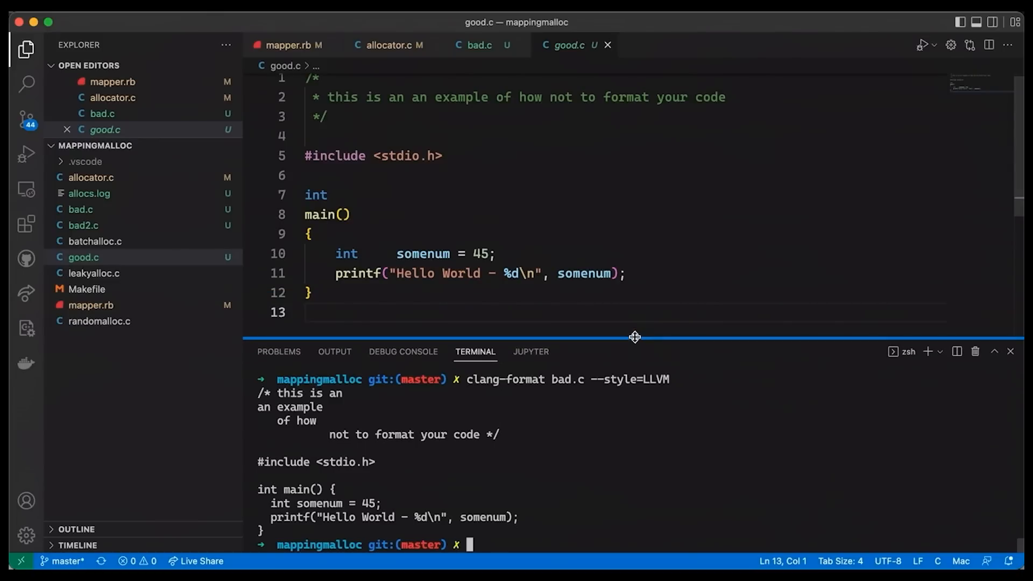
{"action": "mouse_move", "coordinate": [479, 44]}
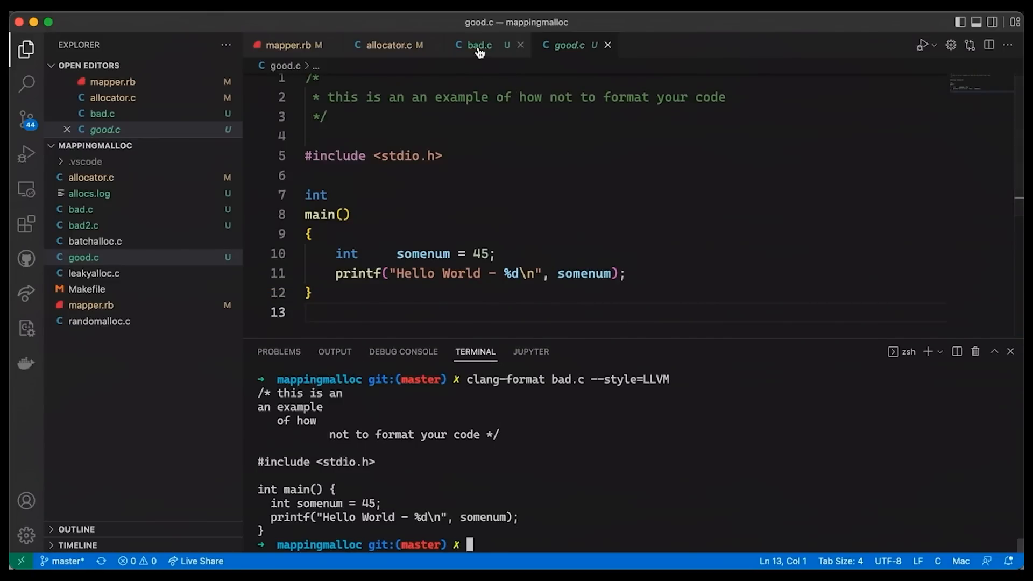